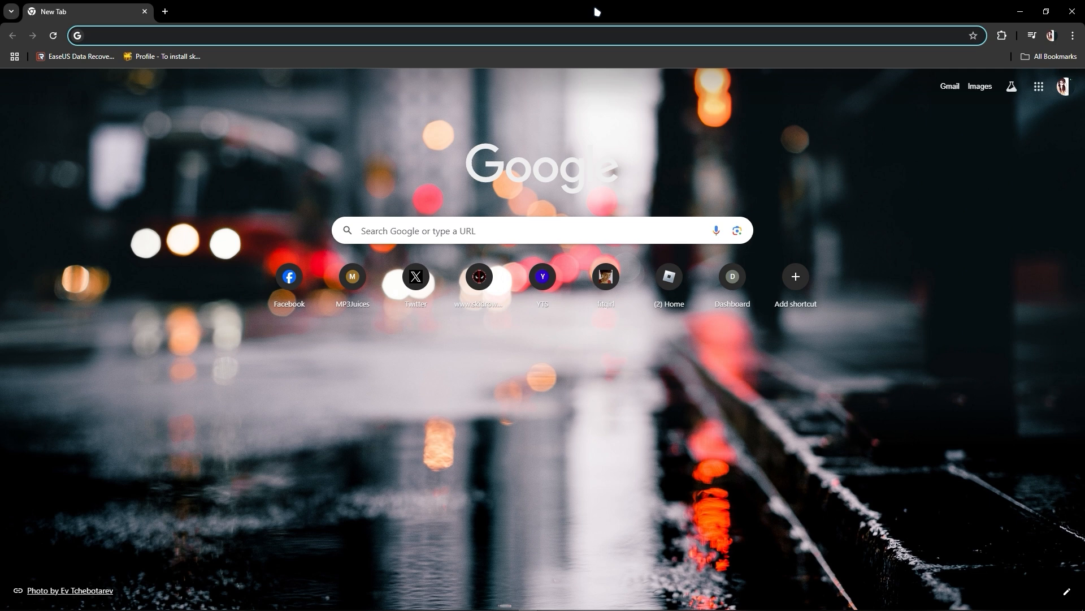
Search 'can i' on Google, open Can You Run It and check the PC against EA SPORTS FC 25.
{"action": "type", "text": "can i run it"}
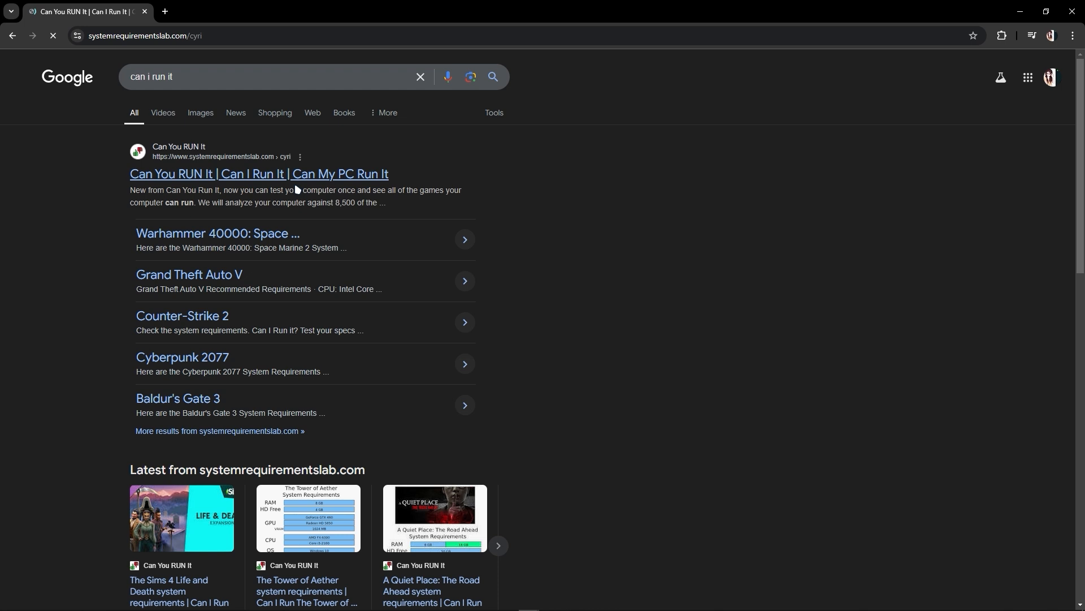
{"action": "left_click", "coordinate": [260, 173]}
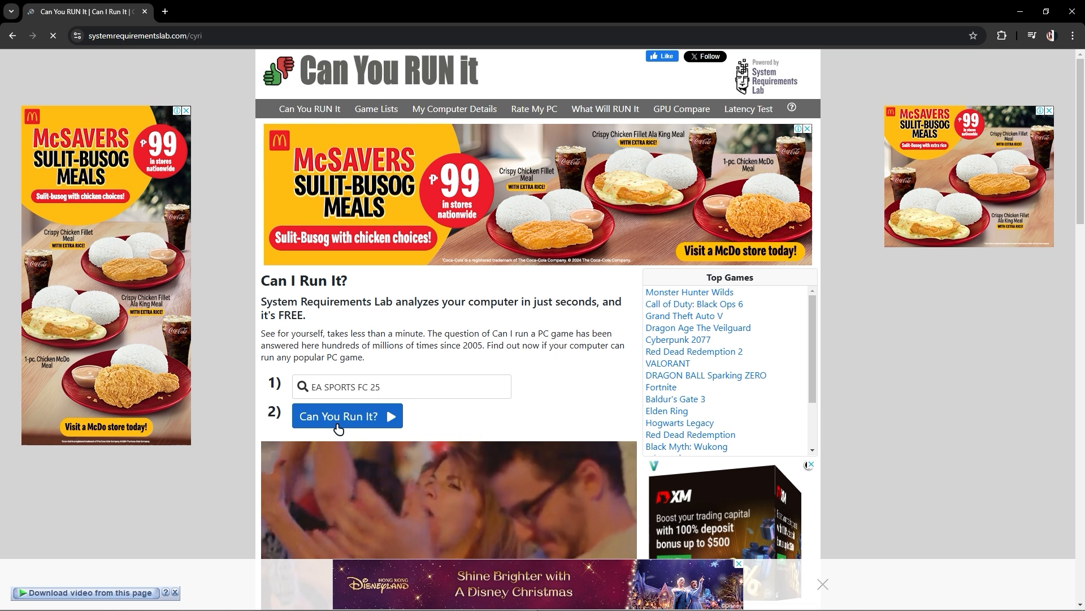
{"action": "left_click", "coordinate": [346, 416]}
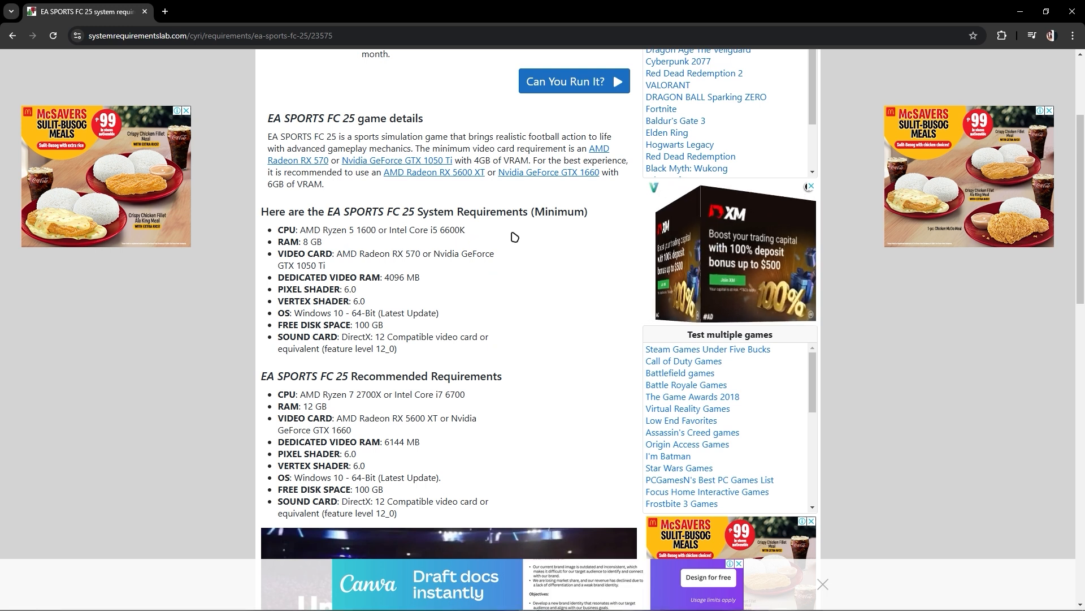
{"action": "mouse_move", "coordinate": [413, 314]}
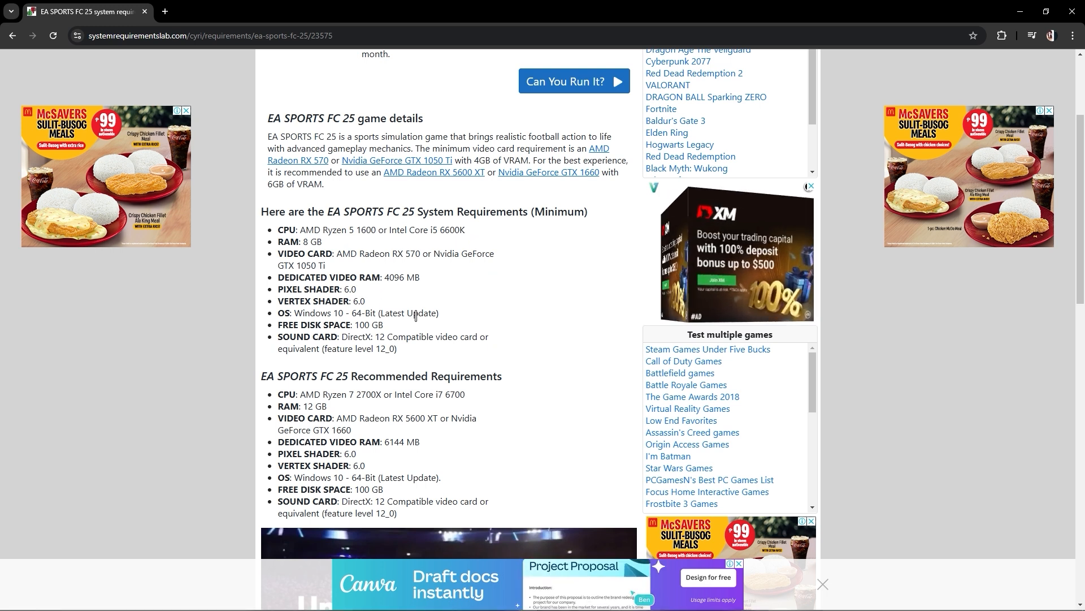
Launch an administrator Command Prompt and run 'sfc /scannow'.
{"action": "left_click", "coordinate": [31, 601]}
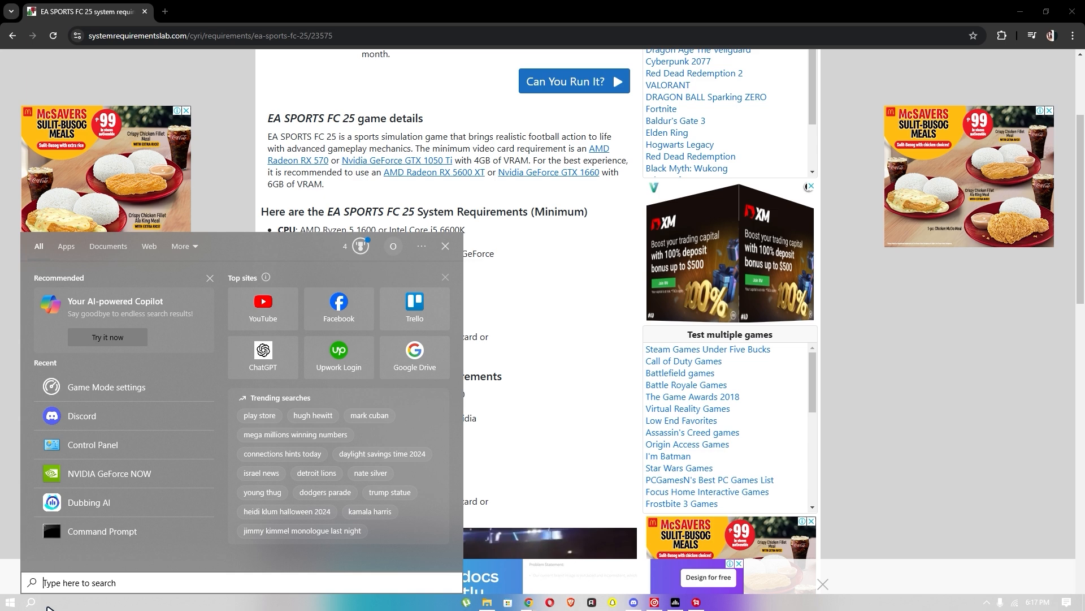
{"action": "left_click", "coordinate": [102, 531]}
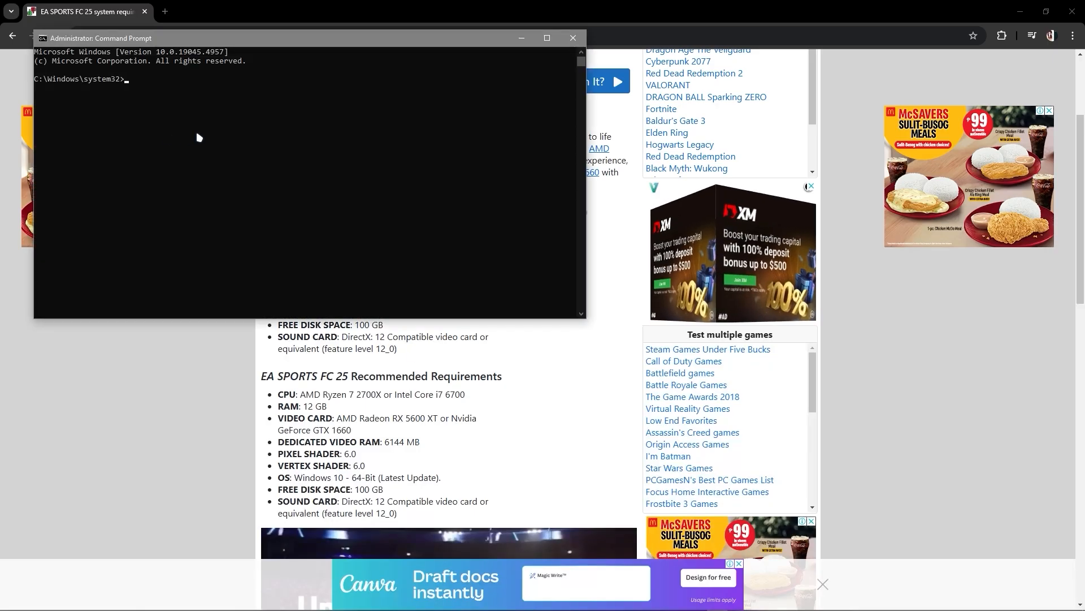
{"action": "type", "text": "sfc /scannow"}
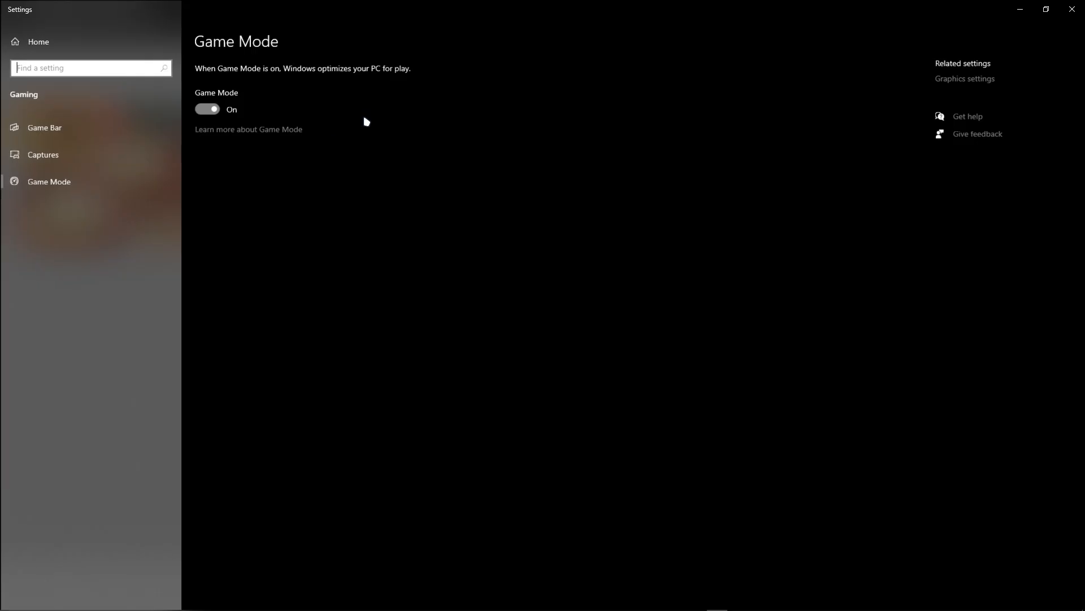
{"action": "mouse_move", "coordinate": [944, 82]}
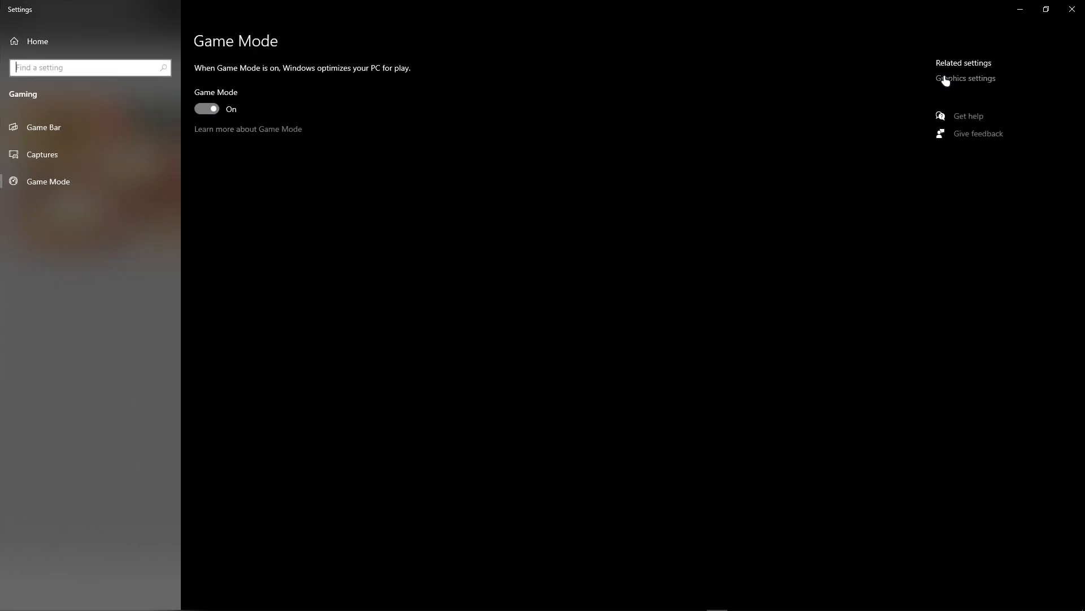
Open graphics performance preferences and bring up Dying Light 2 Stay Human's options.
{"action": "left_click", "coordinate": [965, 78]}
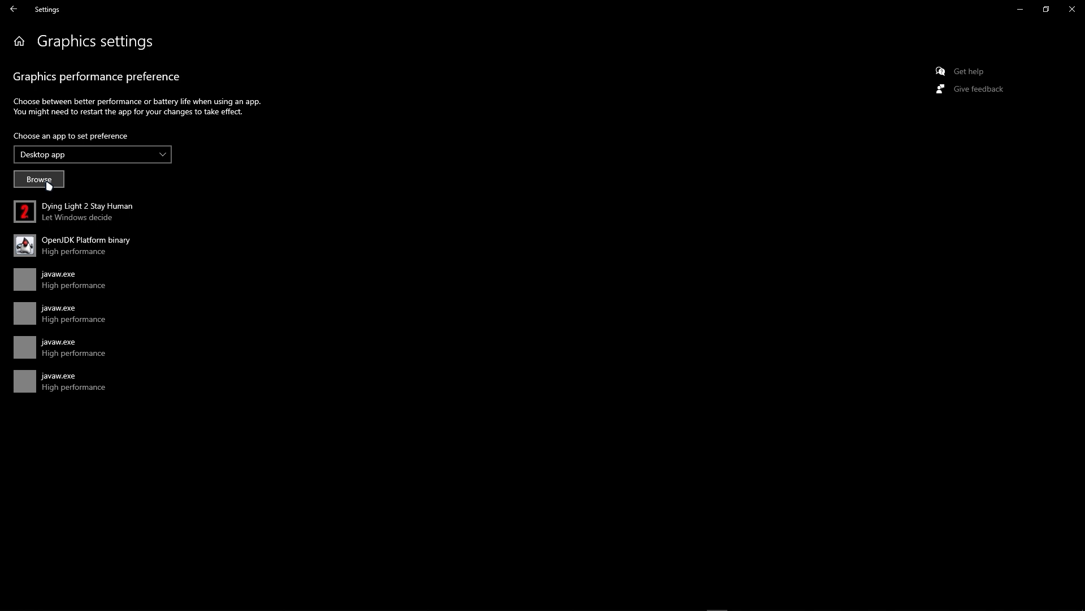
{"action": "left_click", "coordinate": [39, 179]}
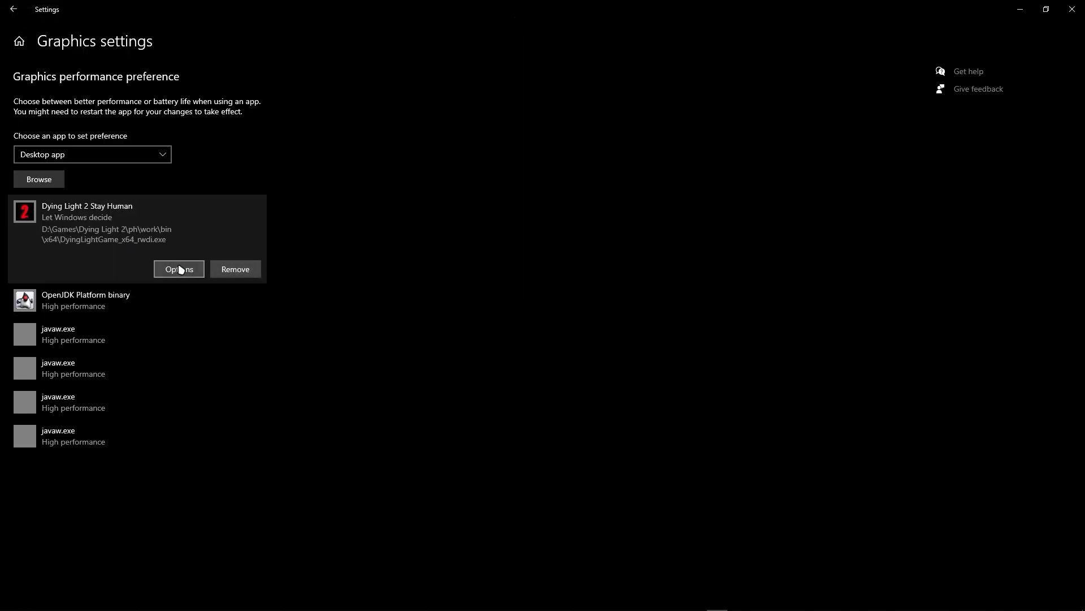
{"action": "left_click", "coordinate": [179, 269]}
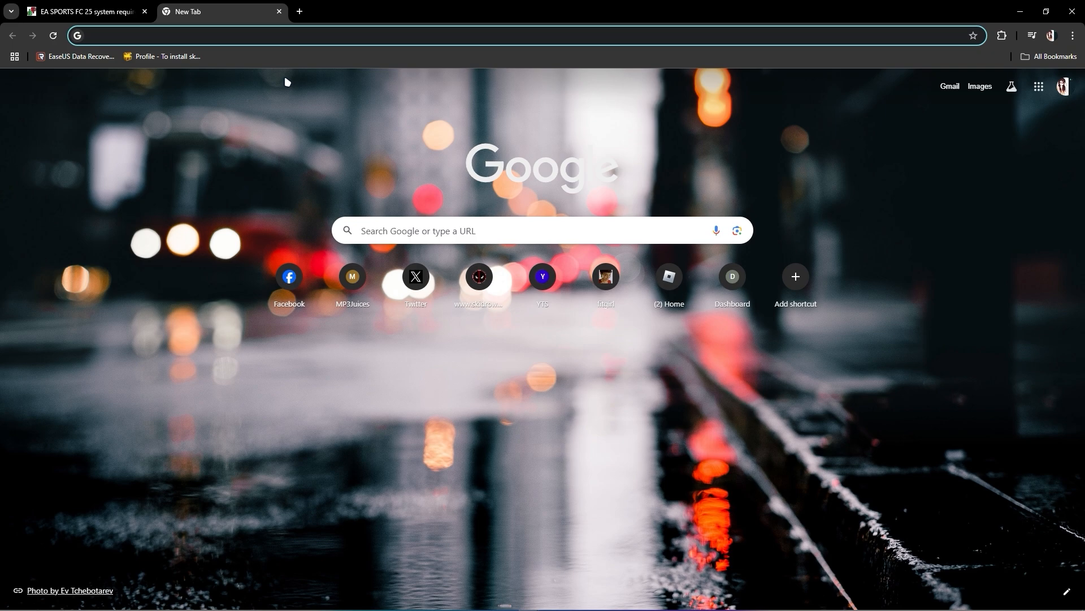
Search 'microsoft directx', open the DirectX End-User Runtime page and start the download.
{"action": "type", "text": "microsoft directx"}
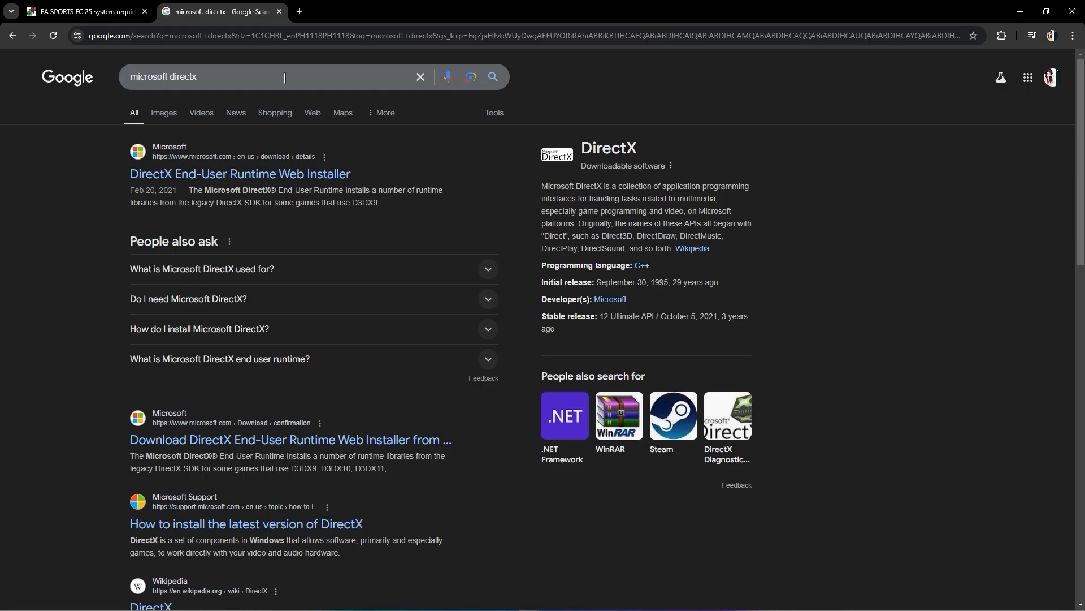
{"action": "mouse_move", "coordinate": [327, 456]}
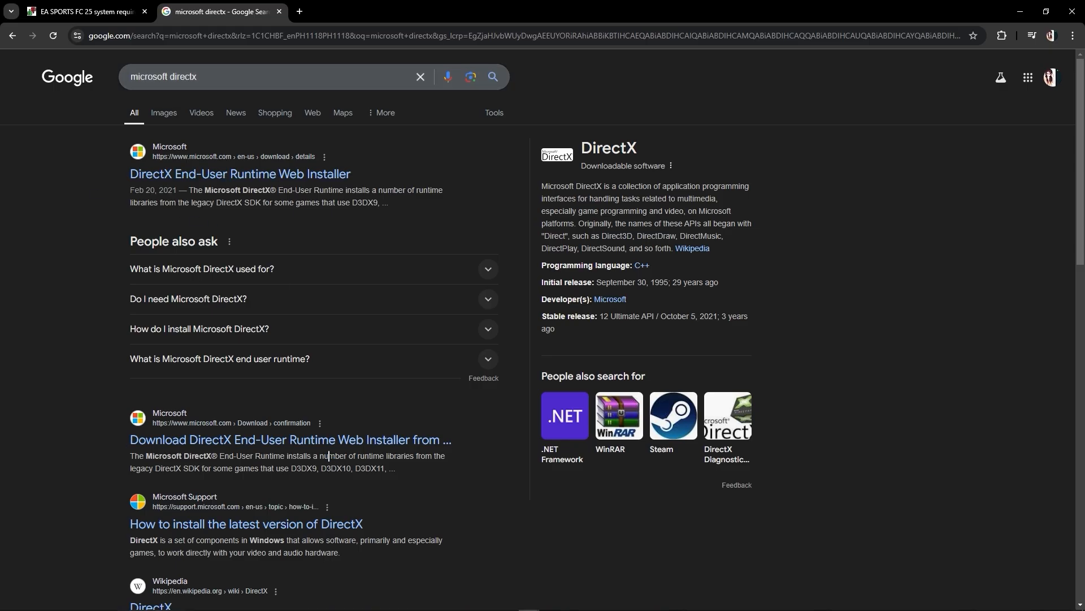
{"action": "left_click", "coordinate": [240, 173]}
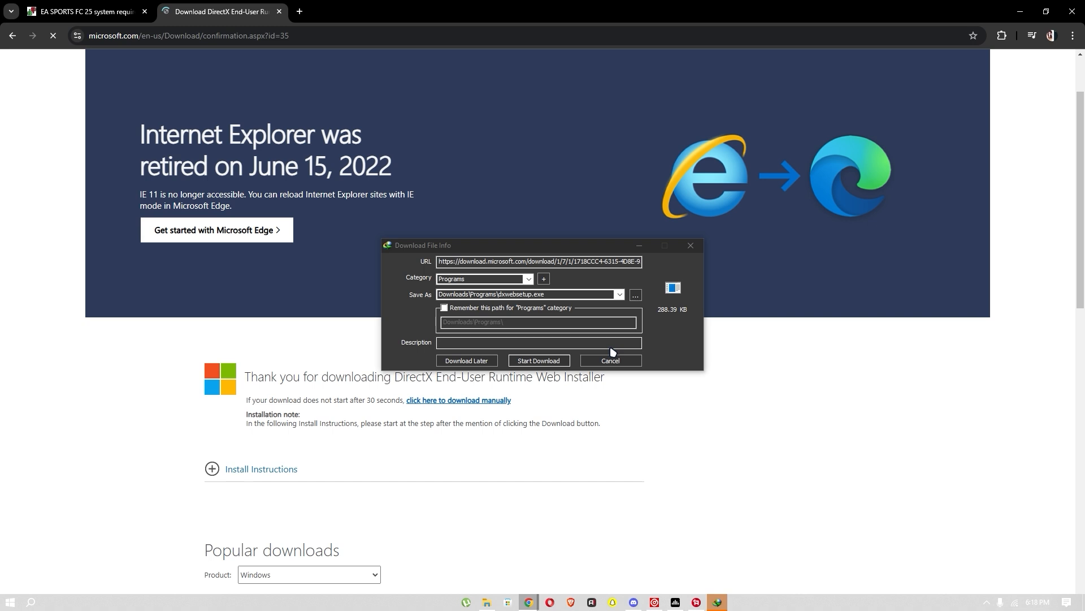
{"action": "left_click", "coordinate": [609, 360]}
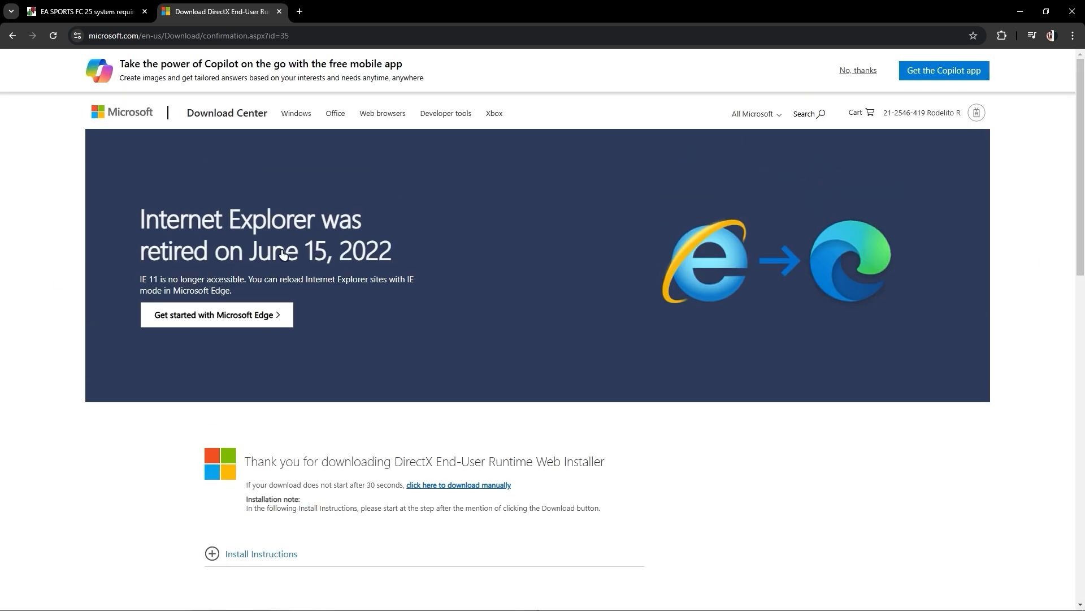
{"action": "scroll", "scroll_direction": "down", "scroll_amount": 3}
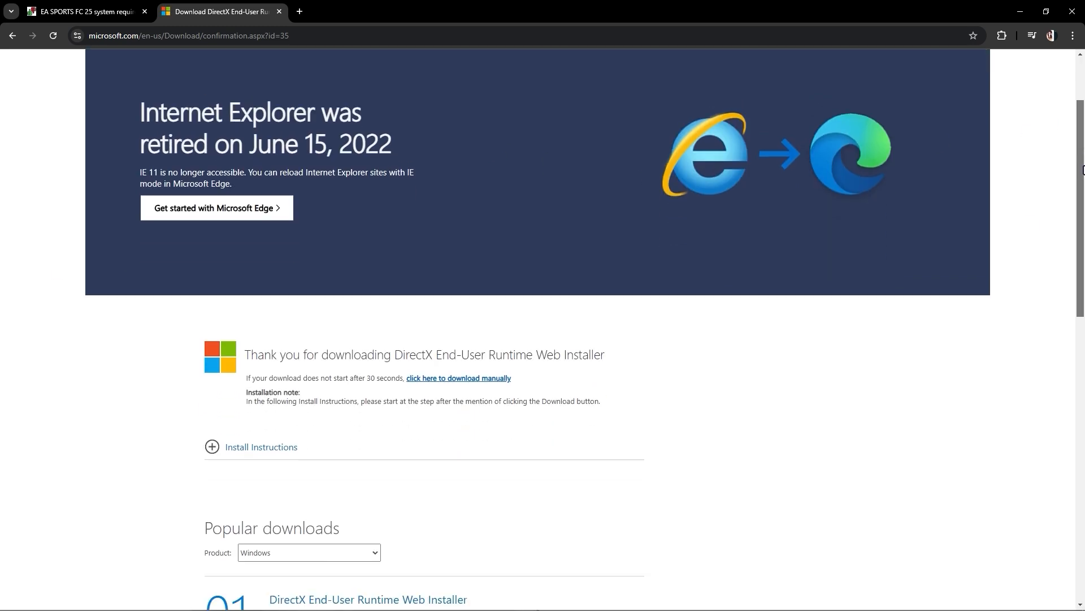
{"action": "scroll", "scroll_direction": "down", "scroll_amount": 3}
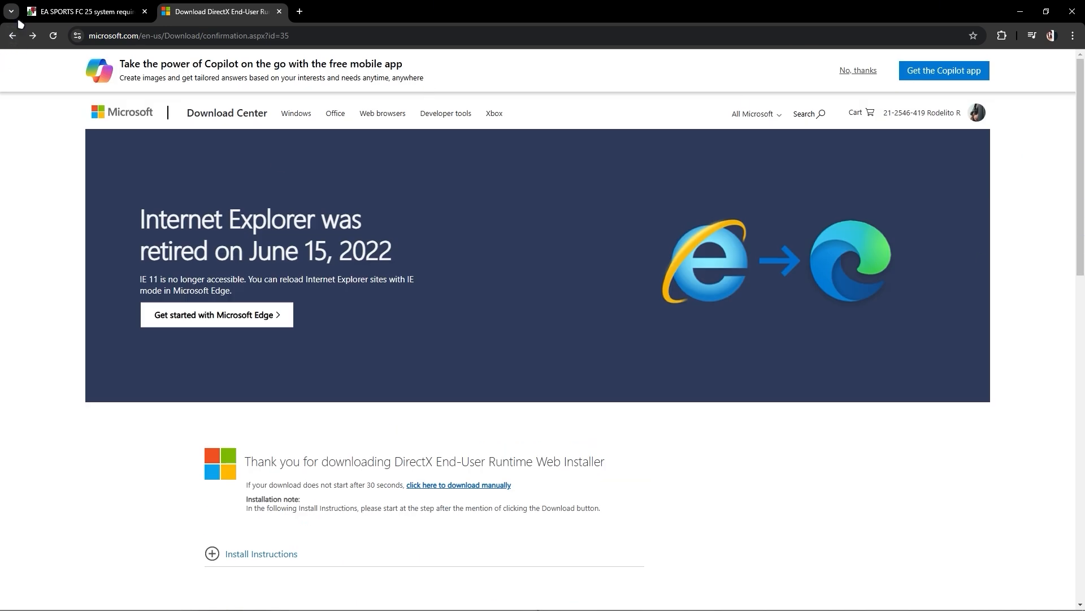
{"action": "type", "text": "microsoft directx"}
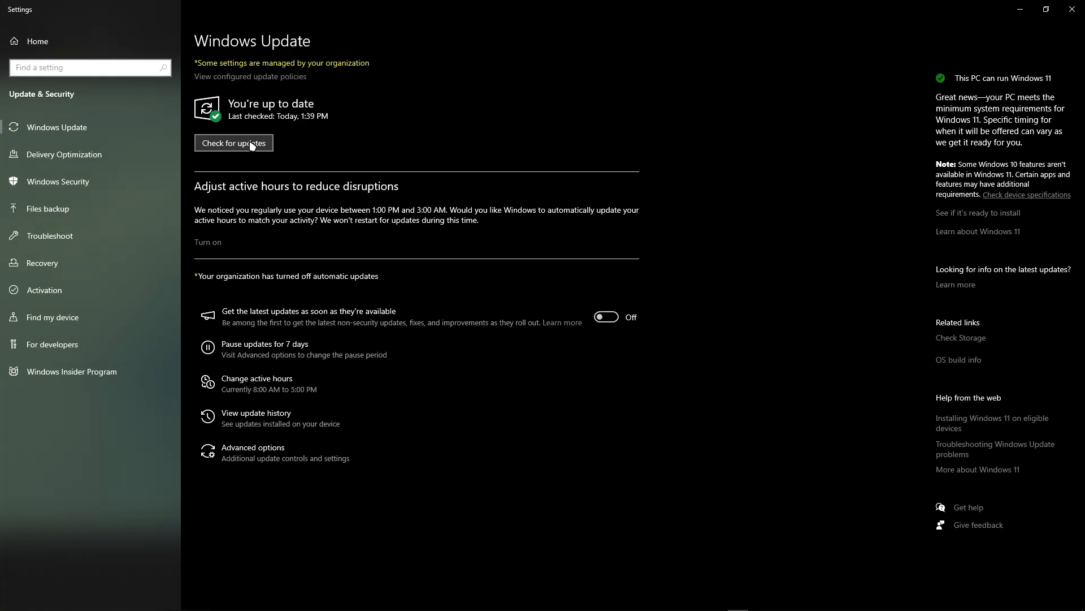
Check for new Windows updates, then head to Start to reach Device Manager.
{"action": "left_click", "coordinate": [233, 142]}
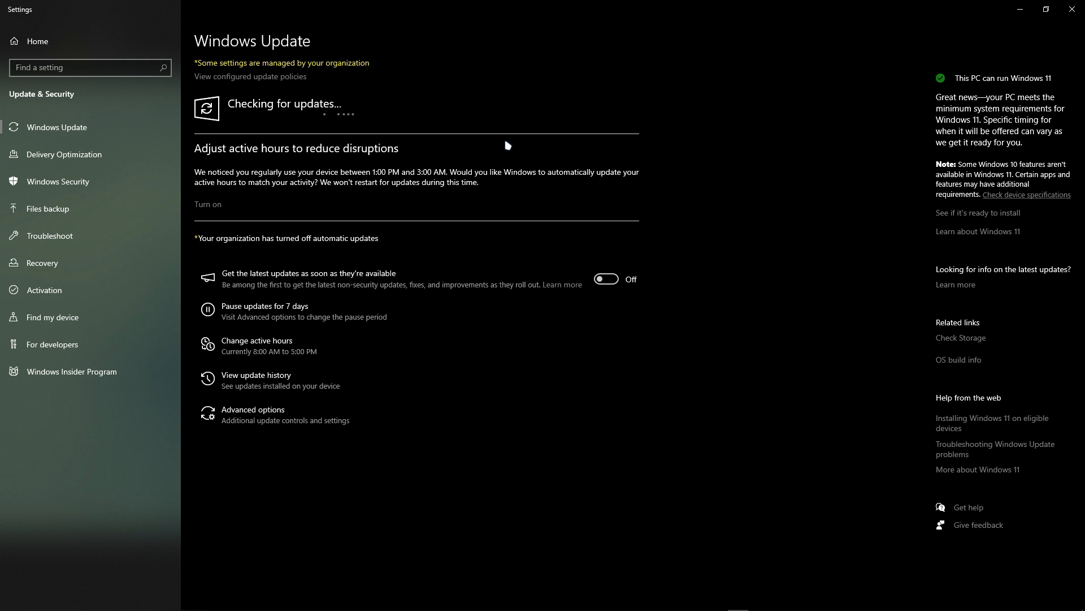
{"action": "mouse_move", "coordinate": [340, 231]}
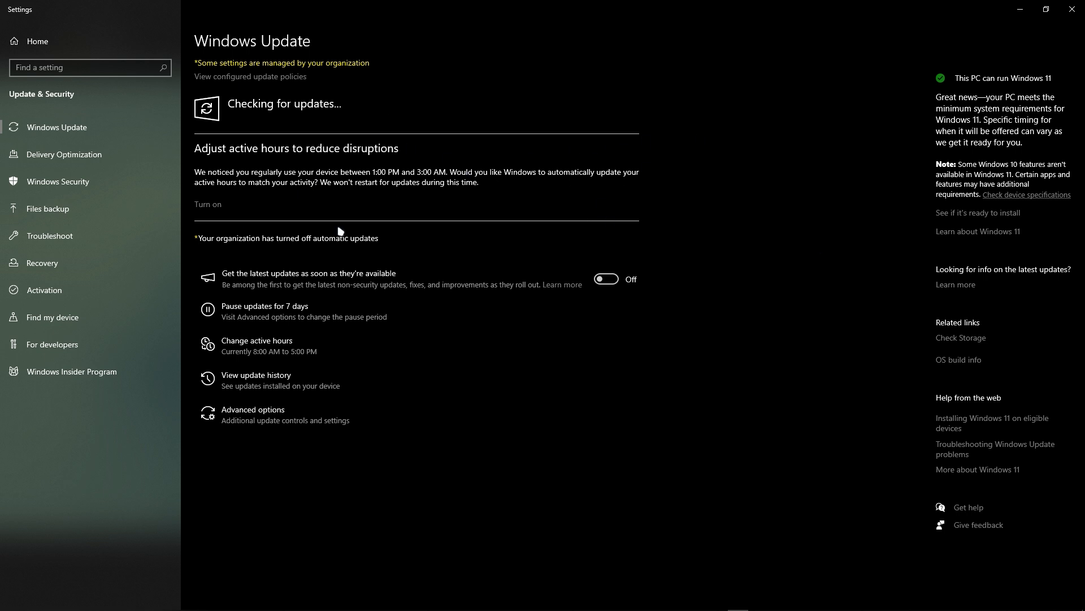
{"action": "left_click", "coordinate": [10, 601]}
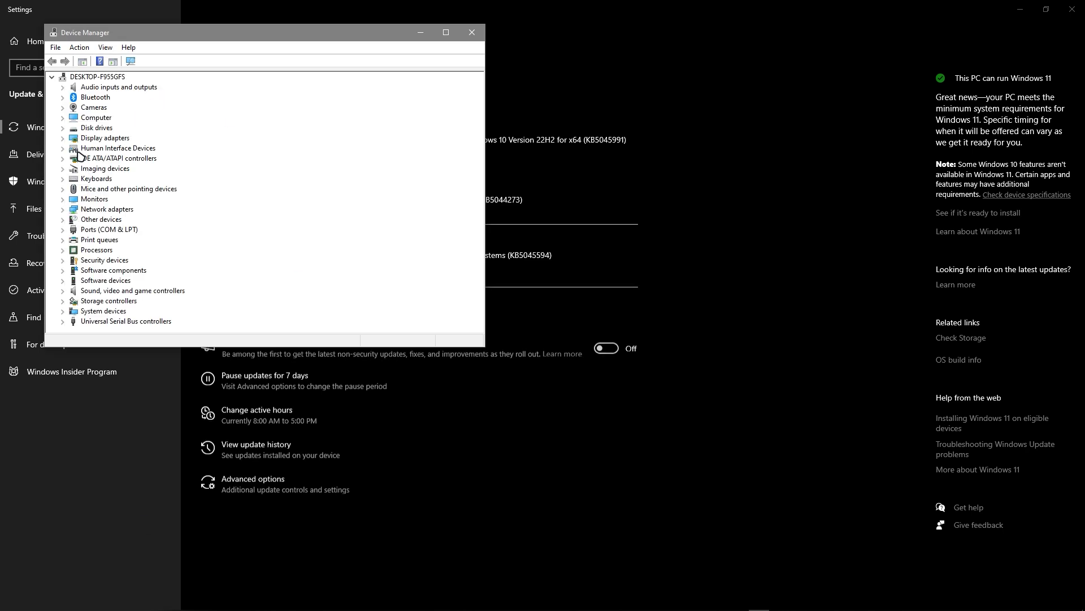
Review driver actions for the AMD Radeon RX 580, then close Device Manager.
{"action": "right_click", "coordinate": [128, 147]}
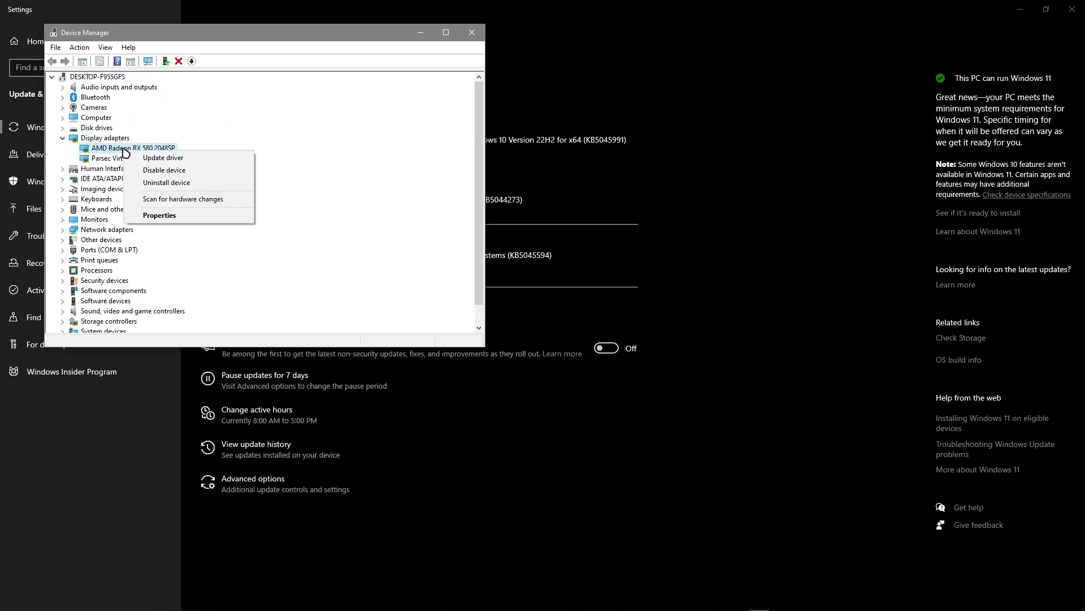
{"action": "mouse_move", "coordinate": [164, 157]}
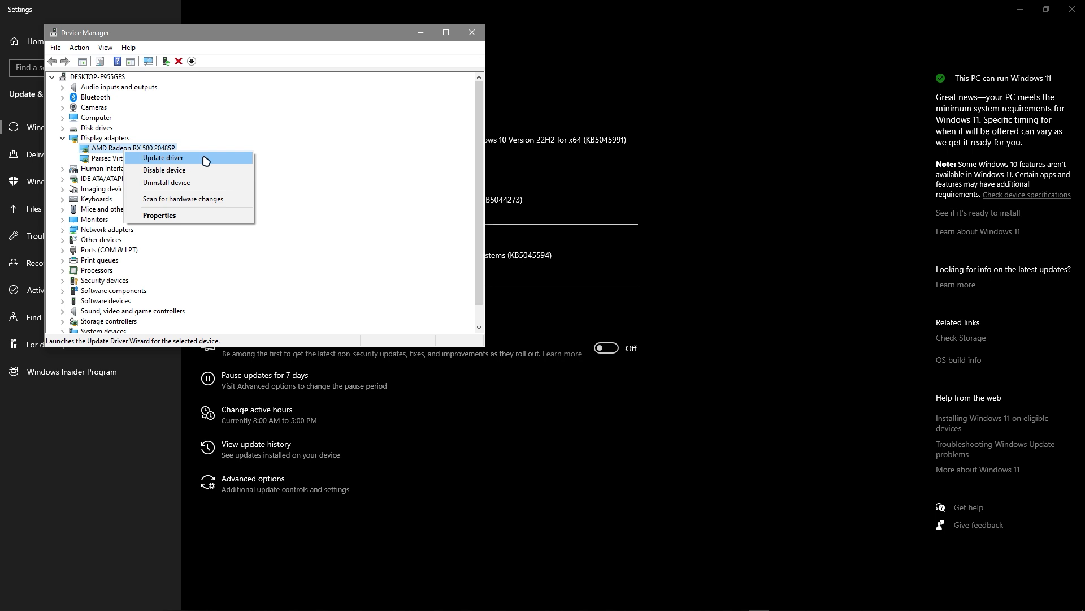
{"action": "mouse_move", "coordinate": [477, 33]}
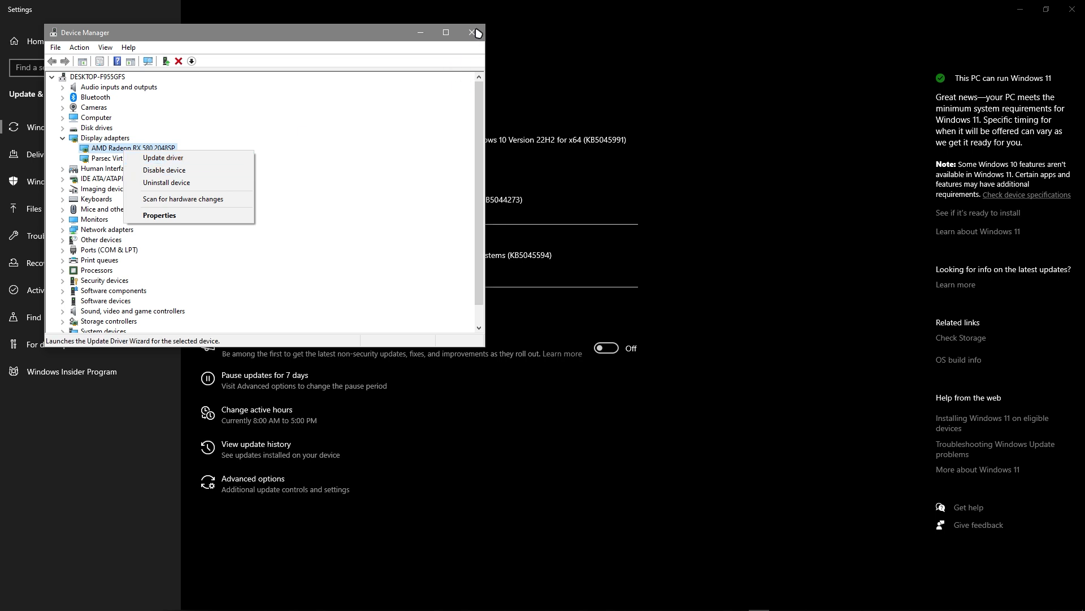
{"action": "left_click", "coordinate": [474, 33]}
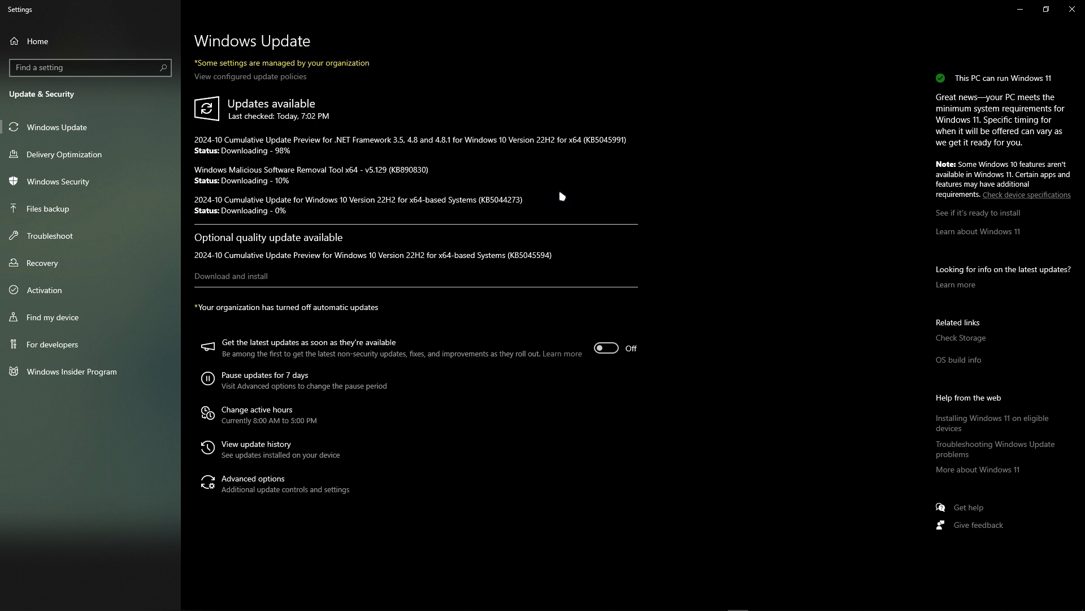
{"action": "mouse_move", "coordinate": [534, 67]}
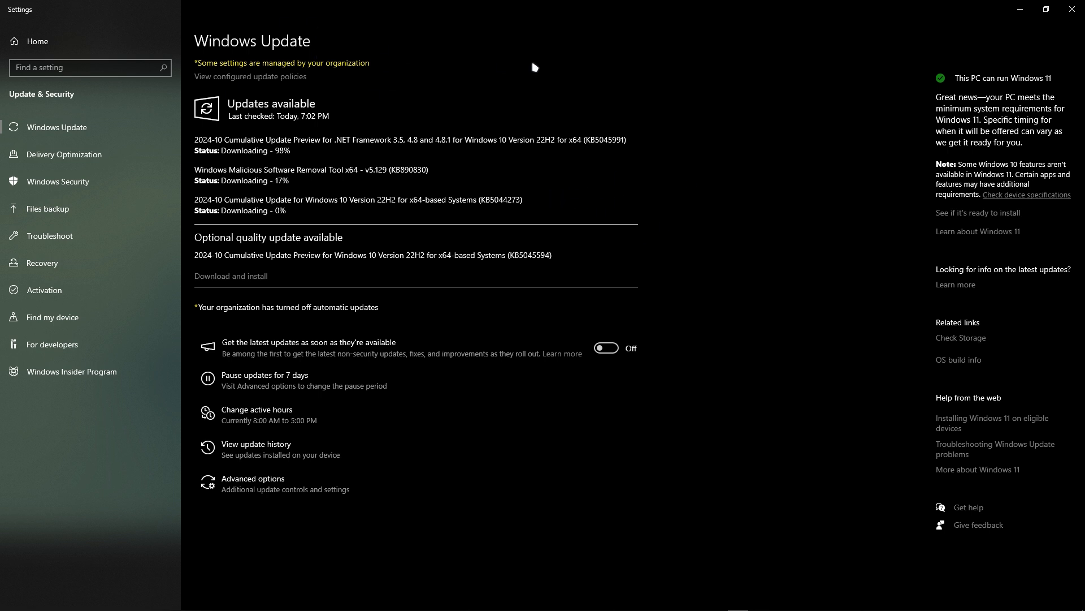
{"action": "mouse_move", "coordinate": [689, 256]}
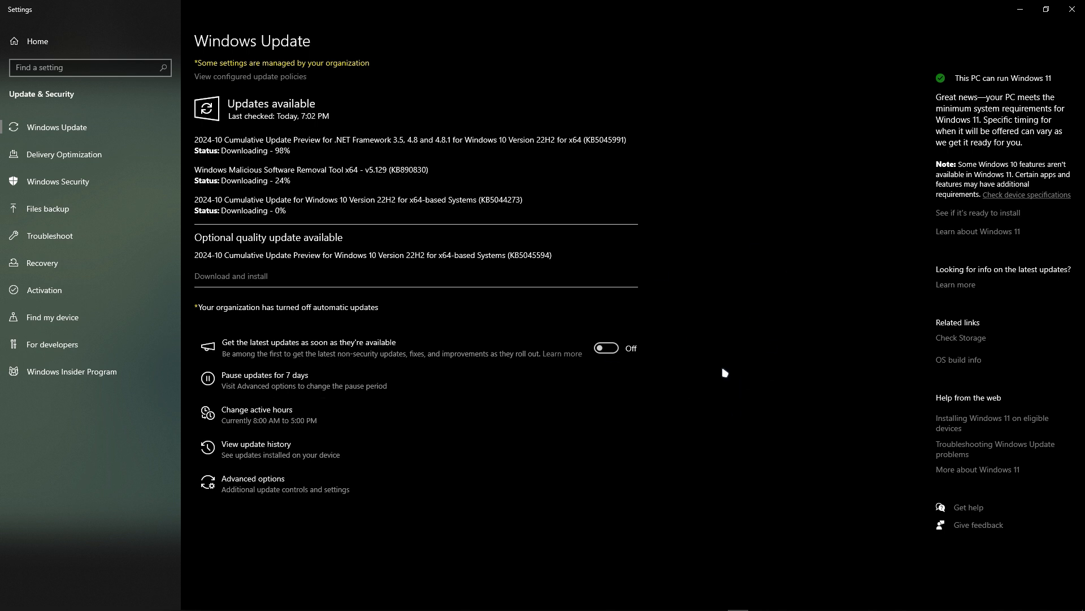
{"action": "mouse_move", "coordinate": [564, 262]}
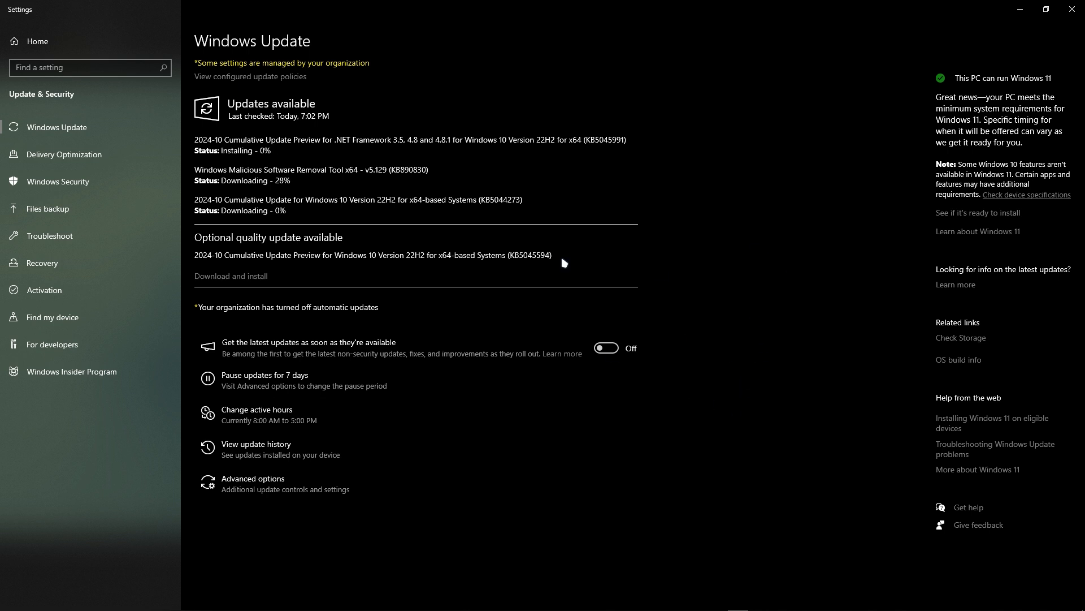